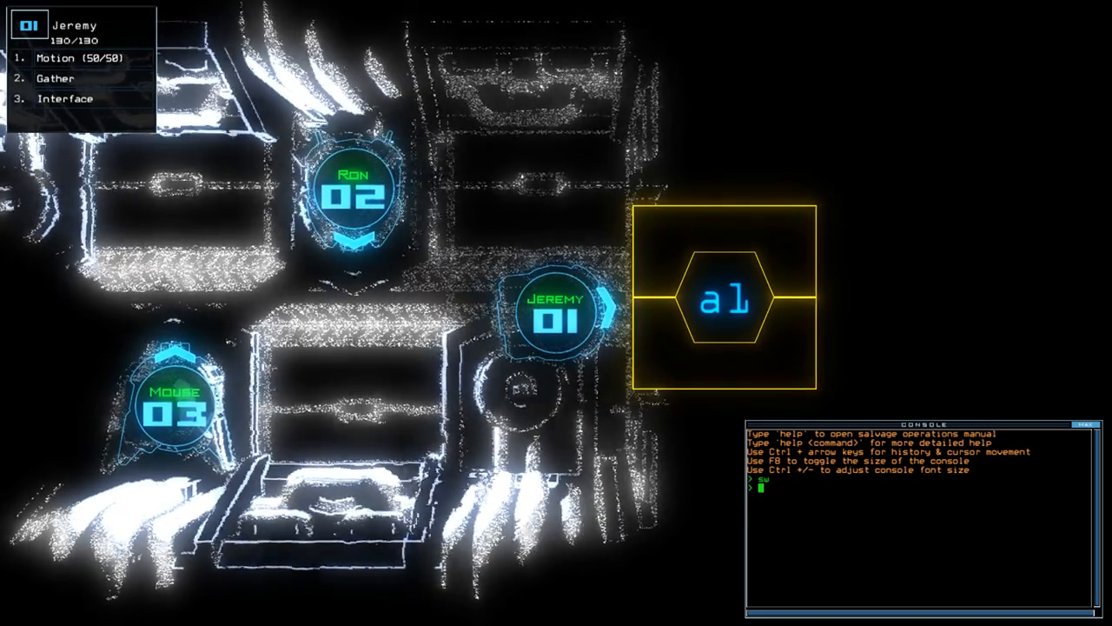
Run 'status' on the barge, then dock at airlock a1 to start the mission and reveal the map
key("'")
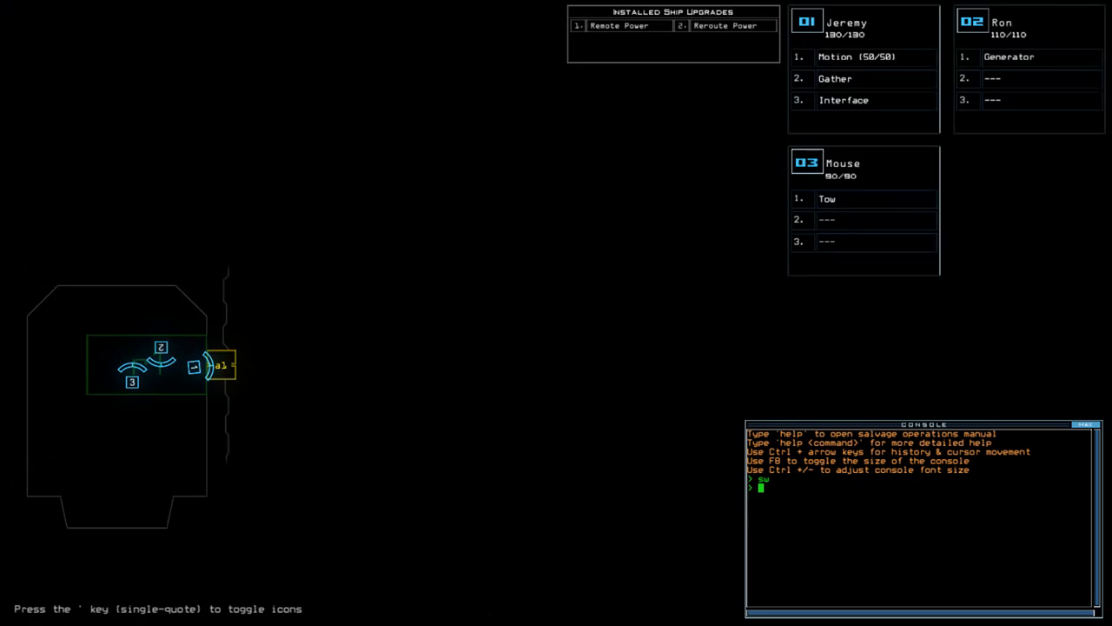
type("status")
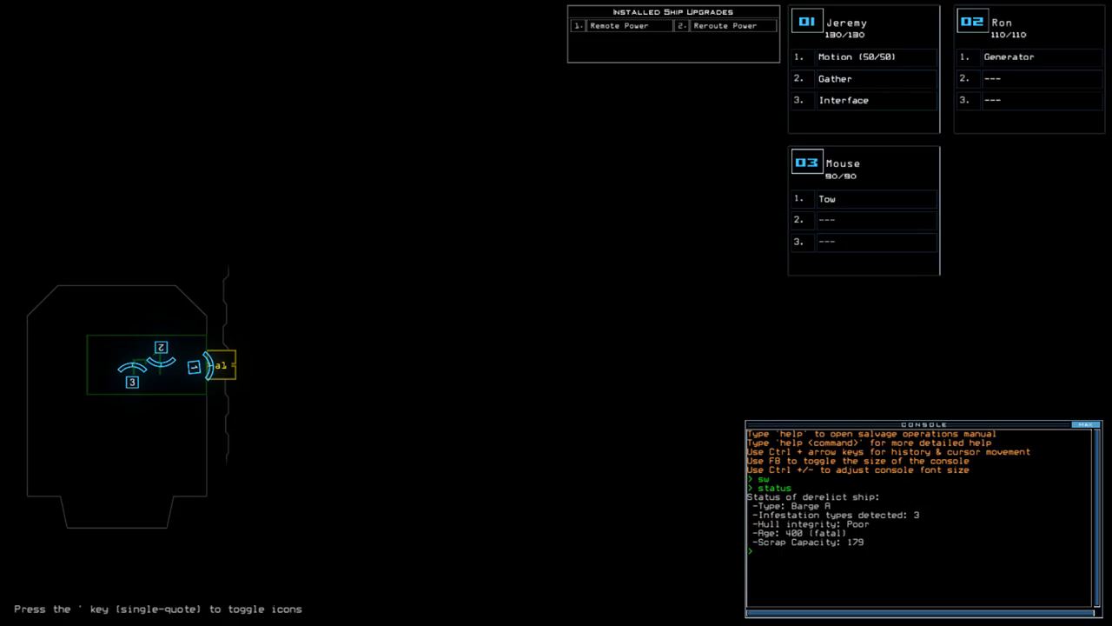
type("al")
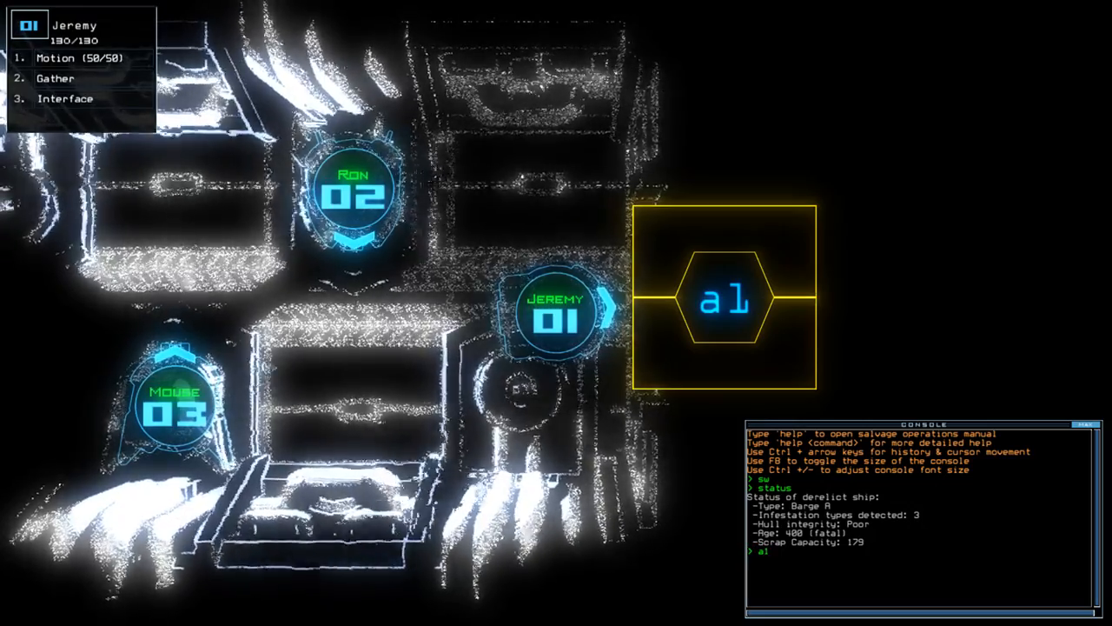
key("enter")
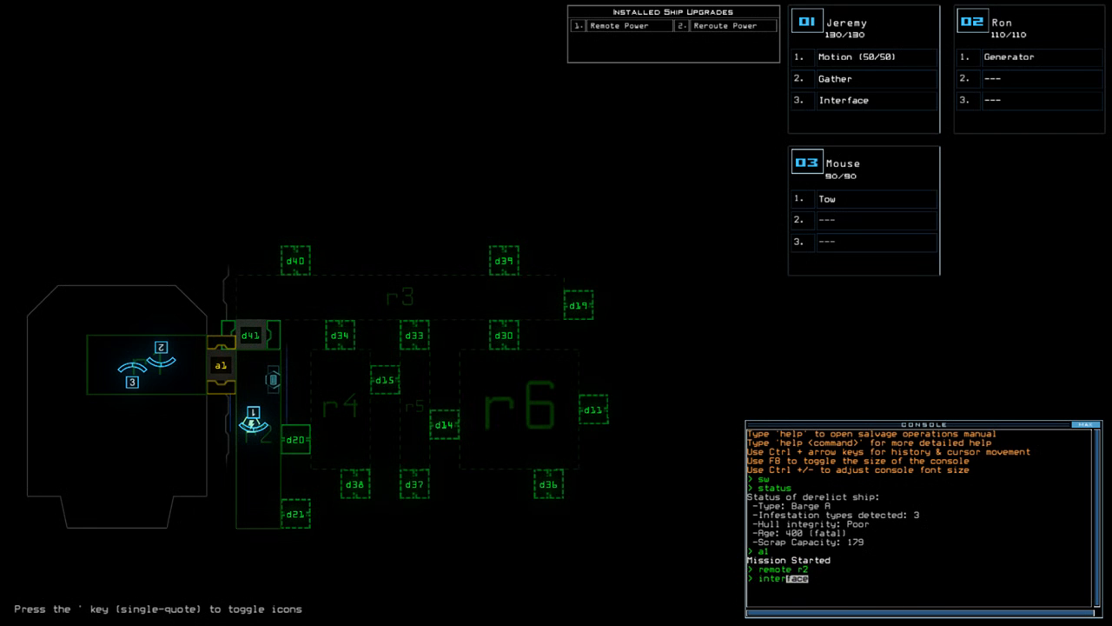
Have Mouse pick up the Interface upgrade with the 'interface' command
type("interface")
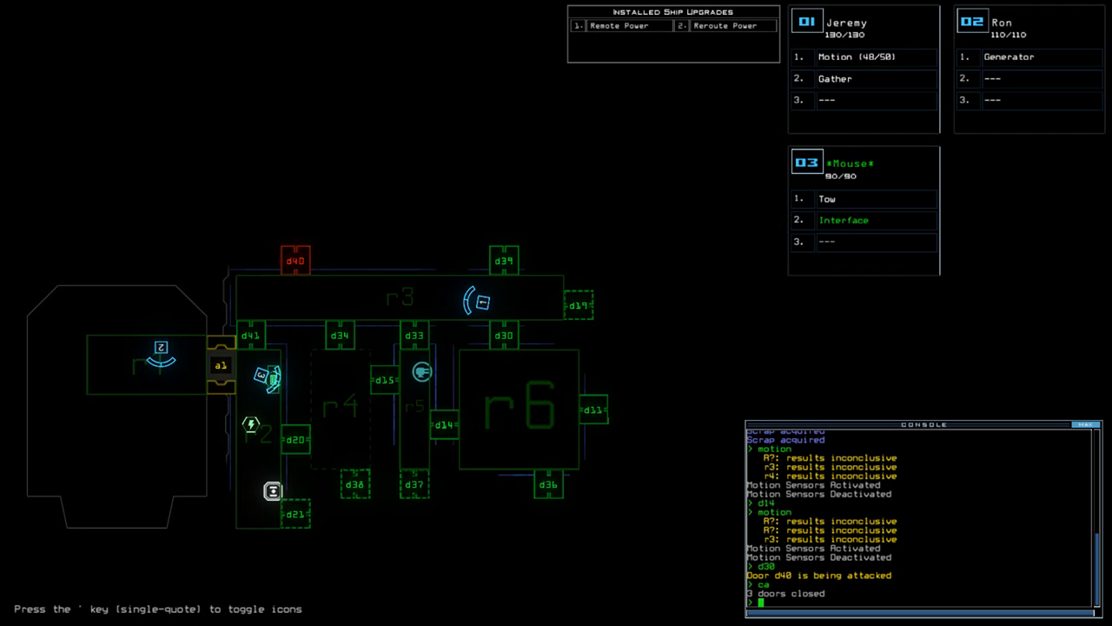
Begin a door command to seal doors after d39 comes under attack
type("d")
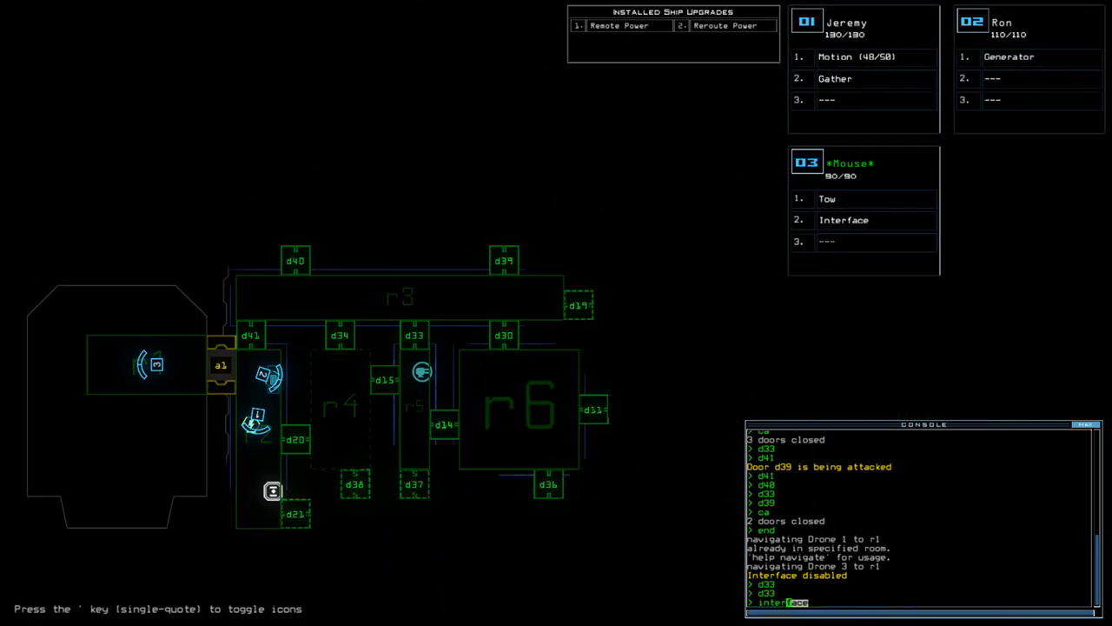
Run the 'defense' command to turn on the ship's defenses
type("defense")
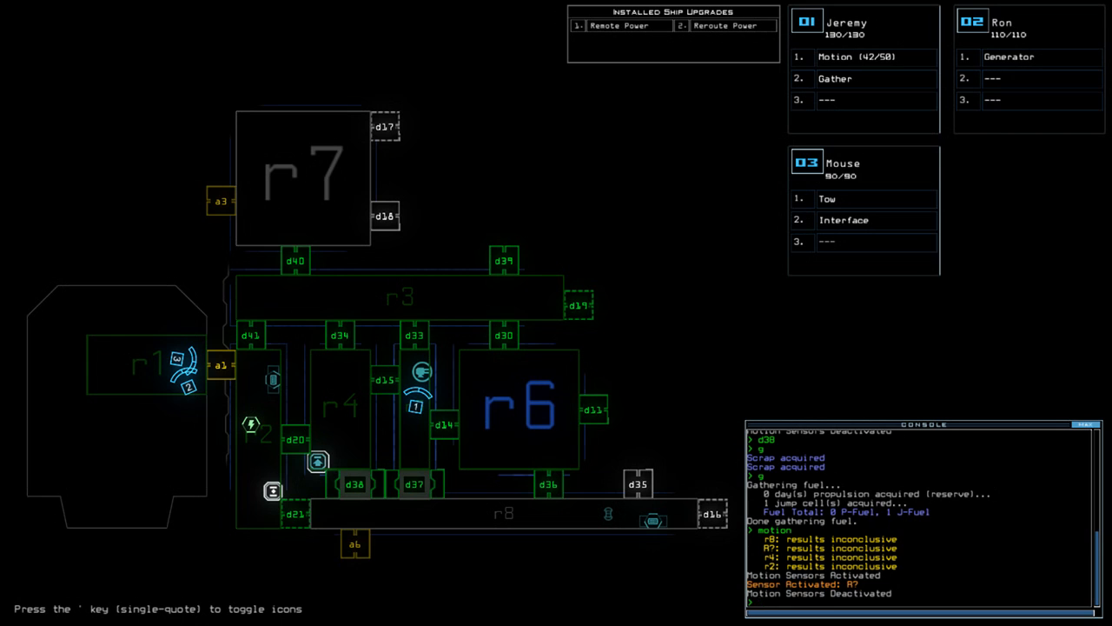
Enter a door command starting 'd1' to close a door against the flagged threat
type("d1")
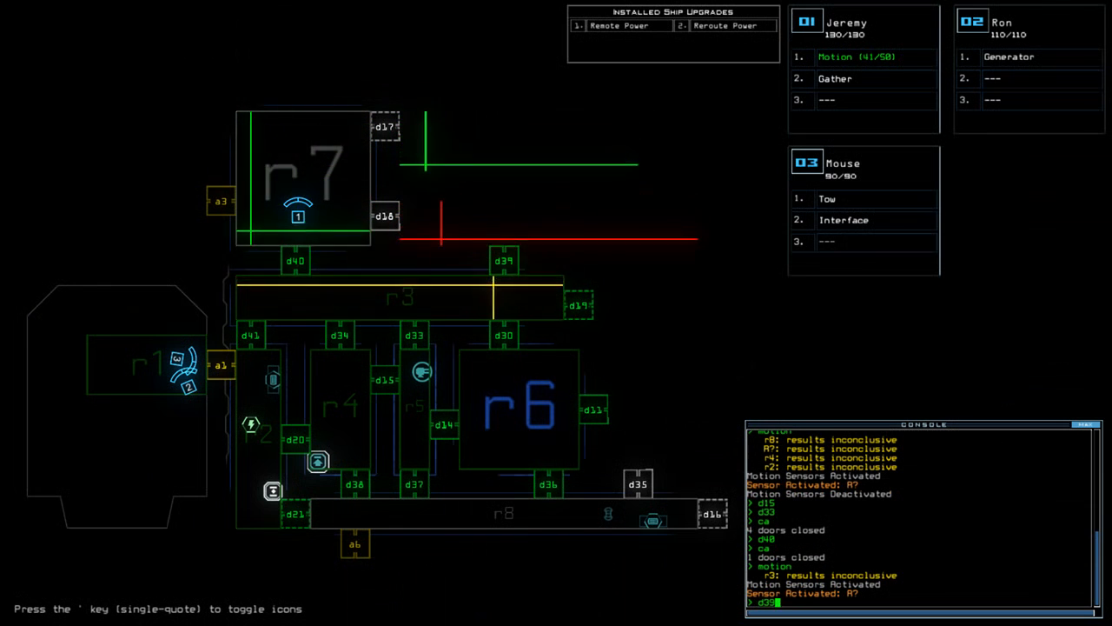
left_click(504, 261)
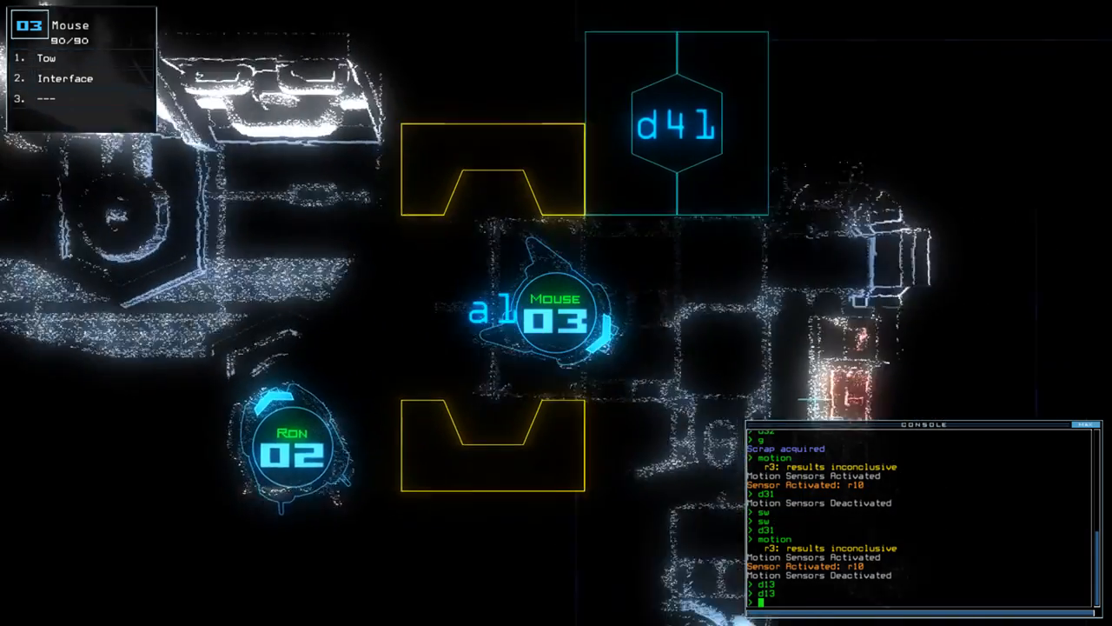
Switch back to the overview map of the derelict before opening more doors
key("'")
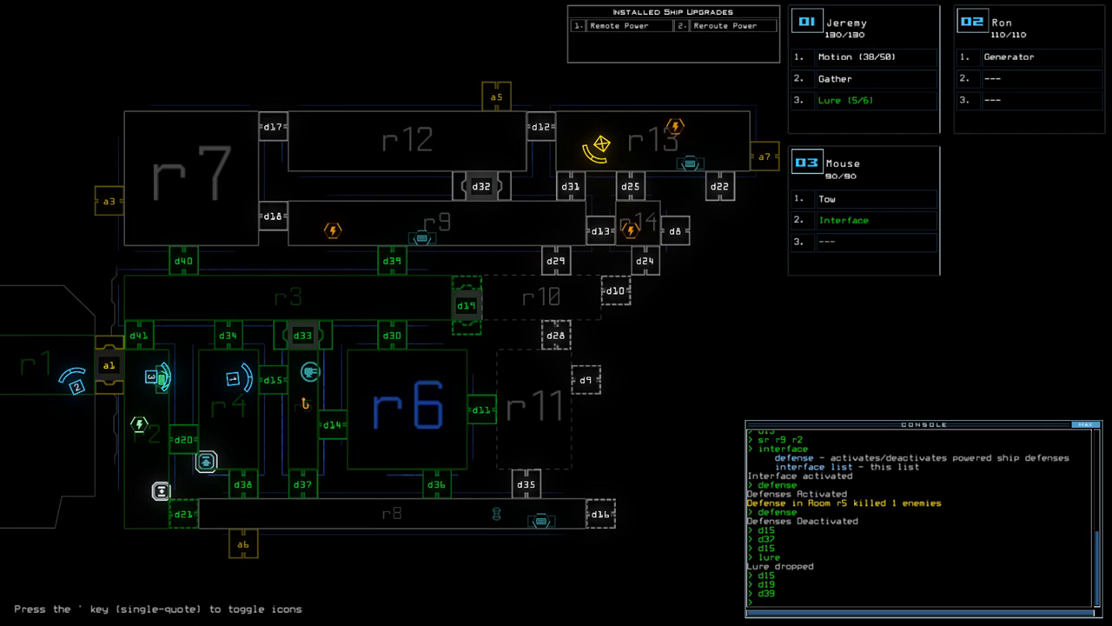
Issue door commands to seal room r5 around the lure before triggering its defenses
type("d")
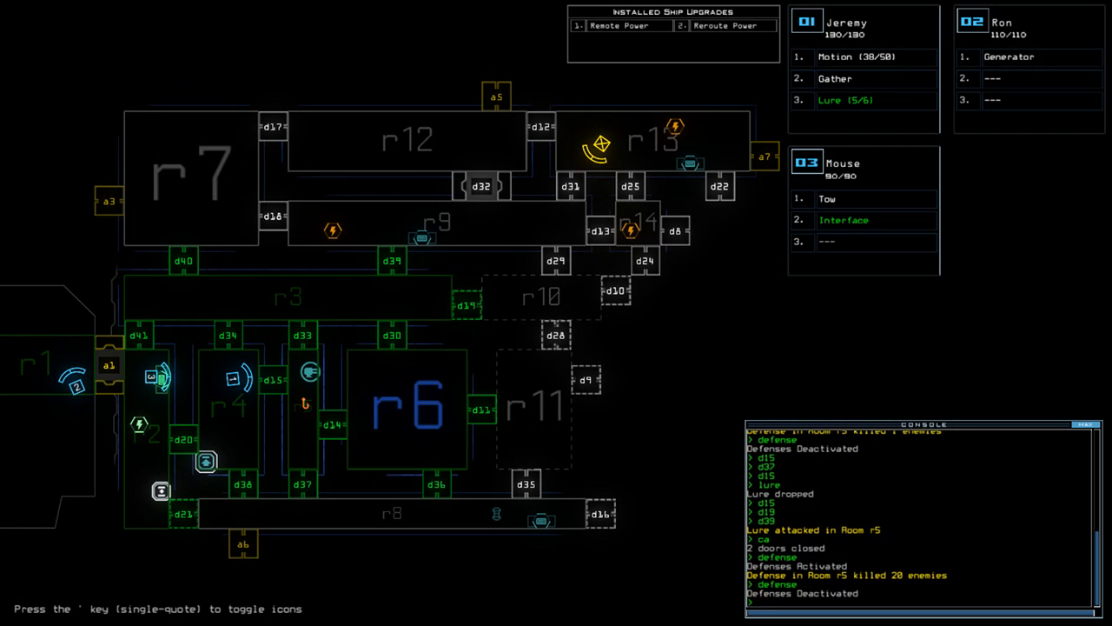
type("d")
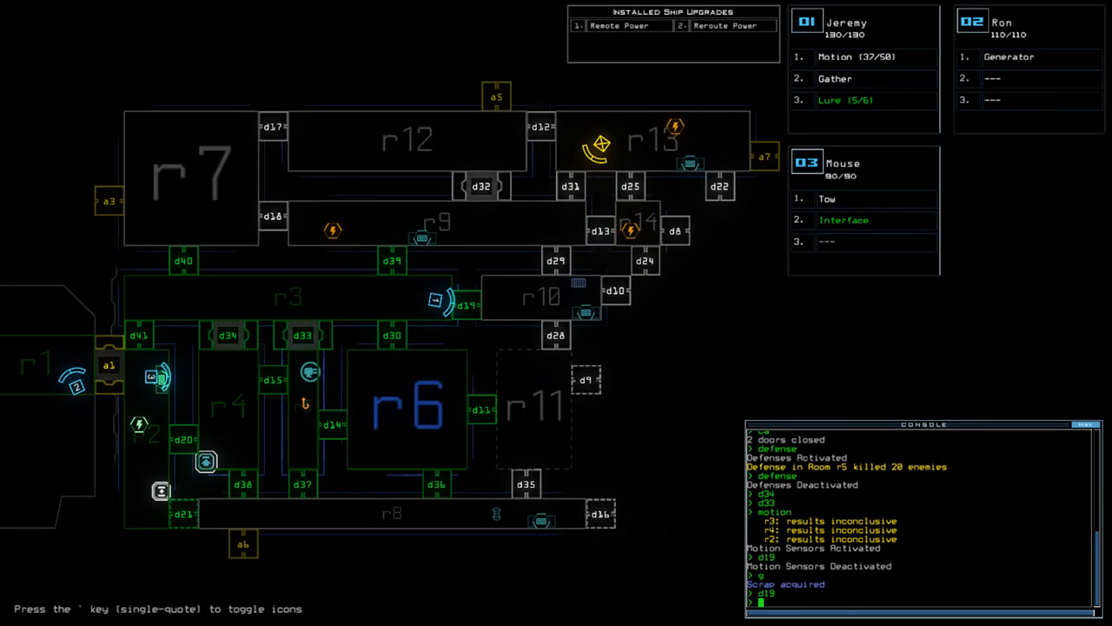
Scan toward room r2 with 'sr r2', then open door d37 toward the unexplored rooms
type("sr r")
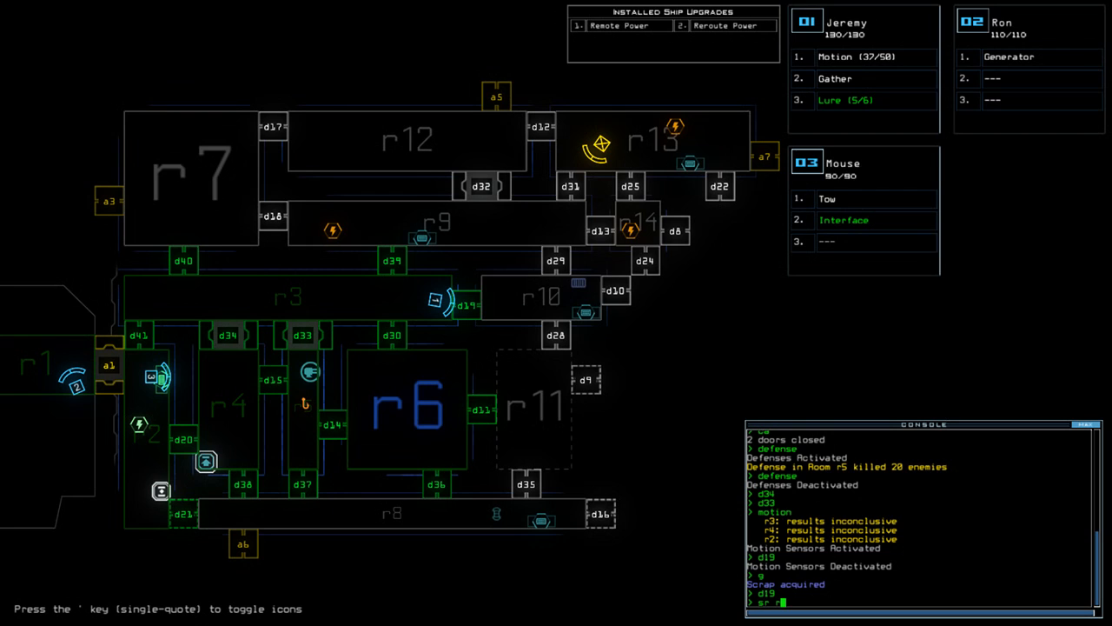
type("2")
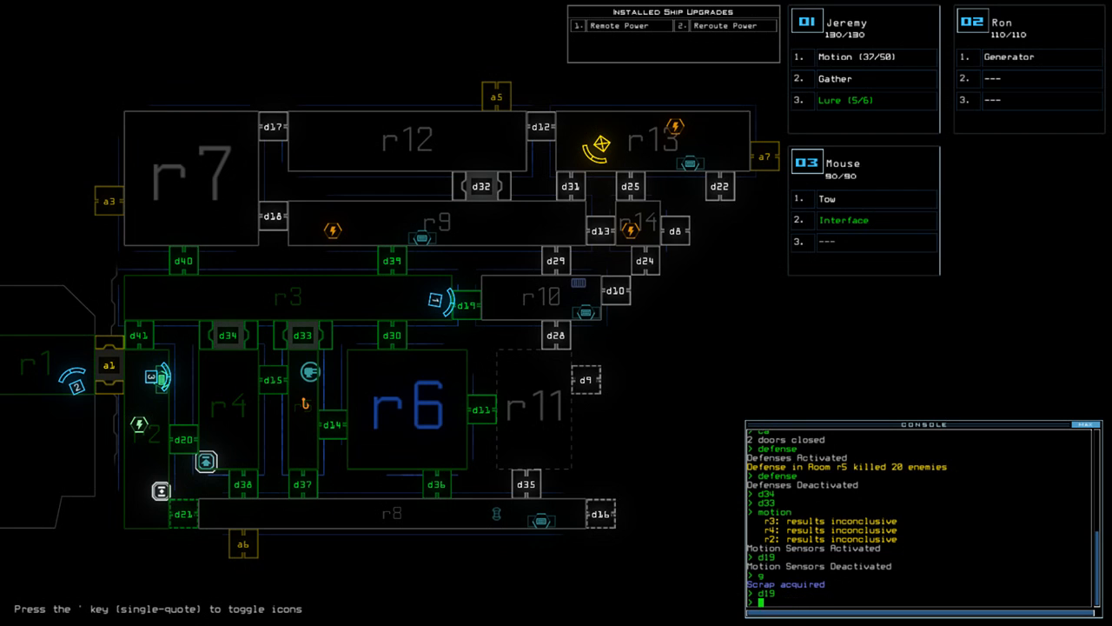
type("d37")
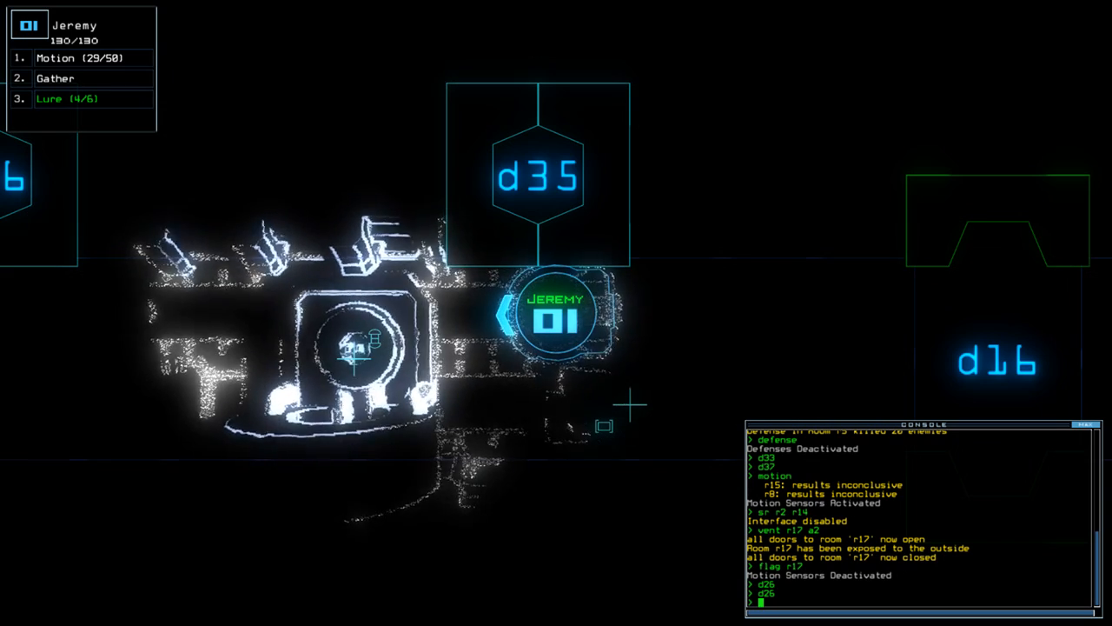
From the overview map, run 'sr r14 r9' to scan rooms r14 and r9 for motion
key("'")
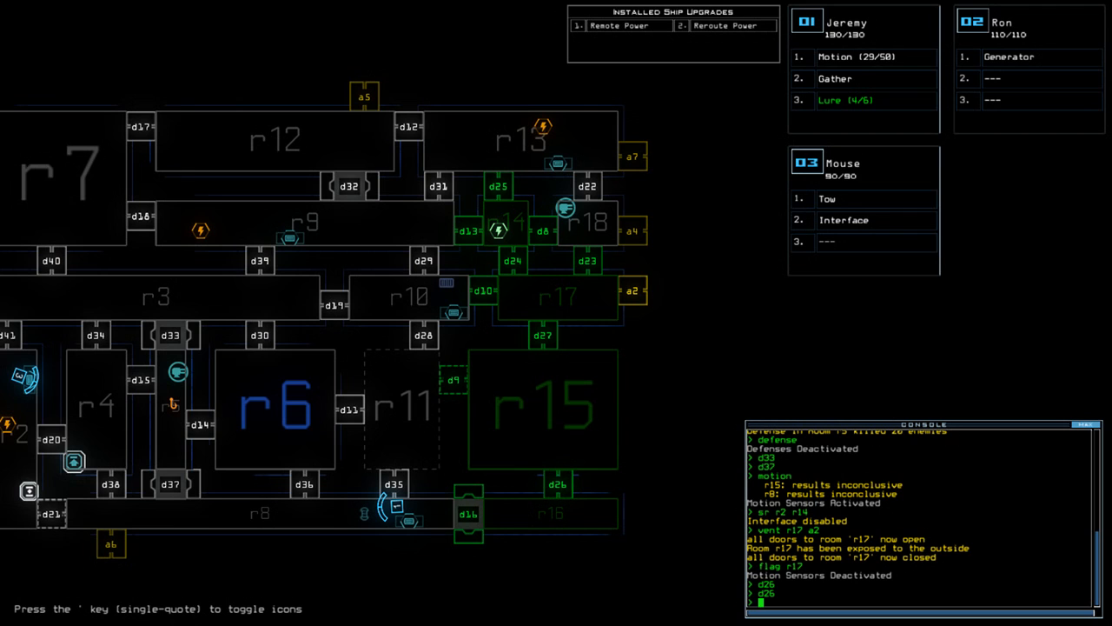
type("sr r14 r9")
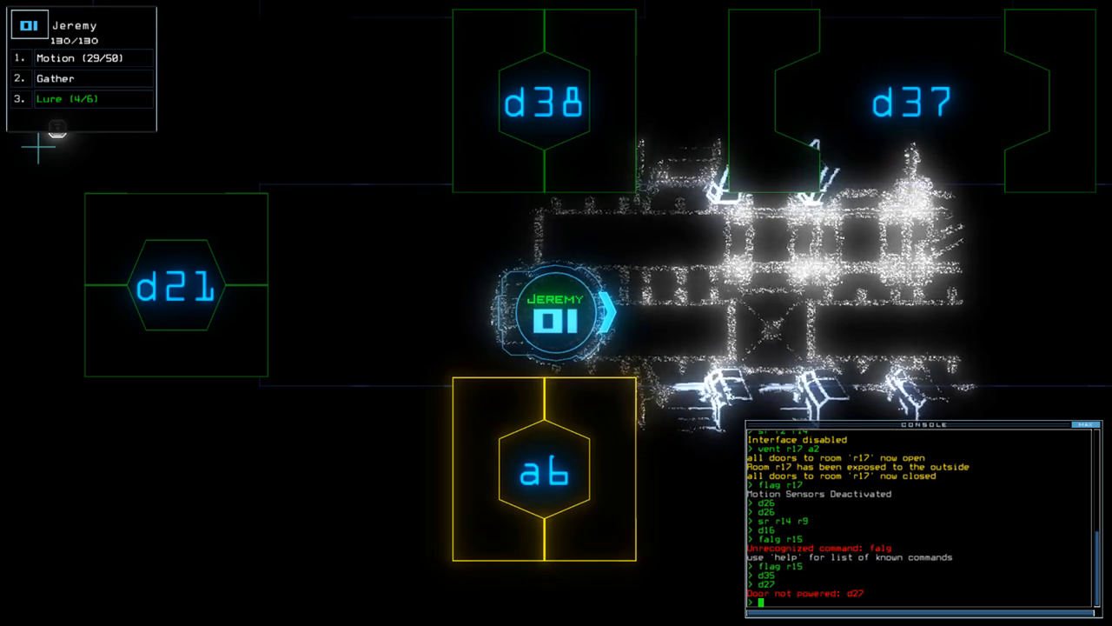
Start the door command for d37 before reconnecting the ship's interface
type("de")
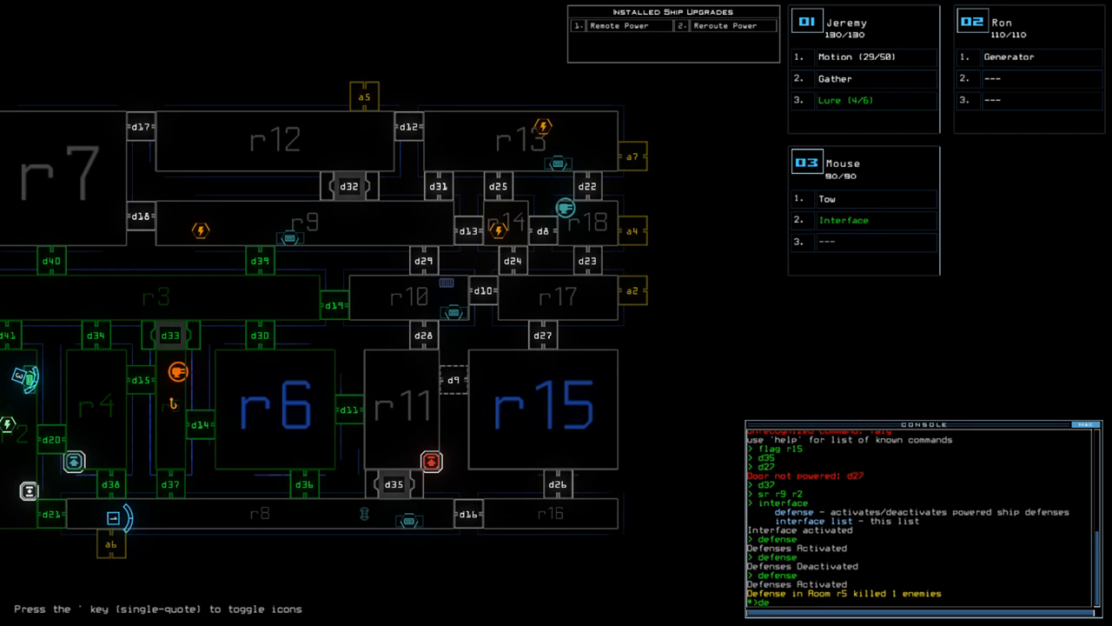
Begin the console command to gather scrap and hand the Interface upgrade to Jeremy
type("de")
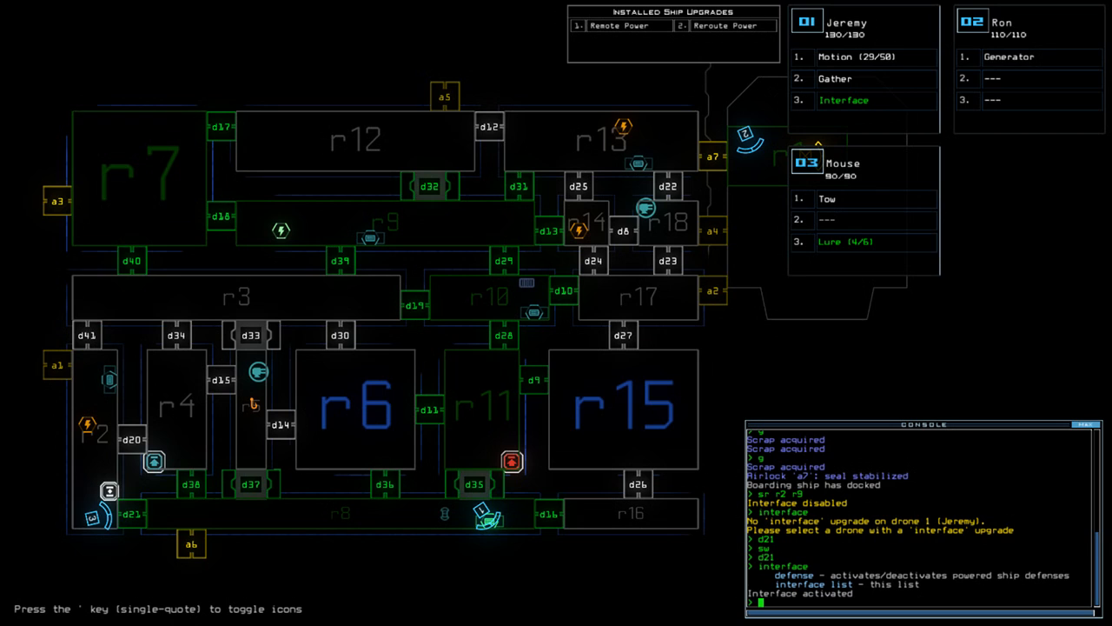
Issue the dock command at airlock a6 to start bringing the drones home
type("dock")
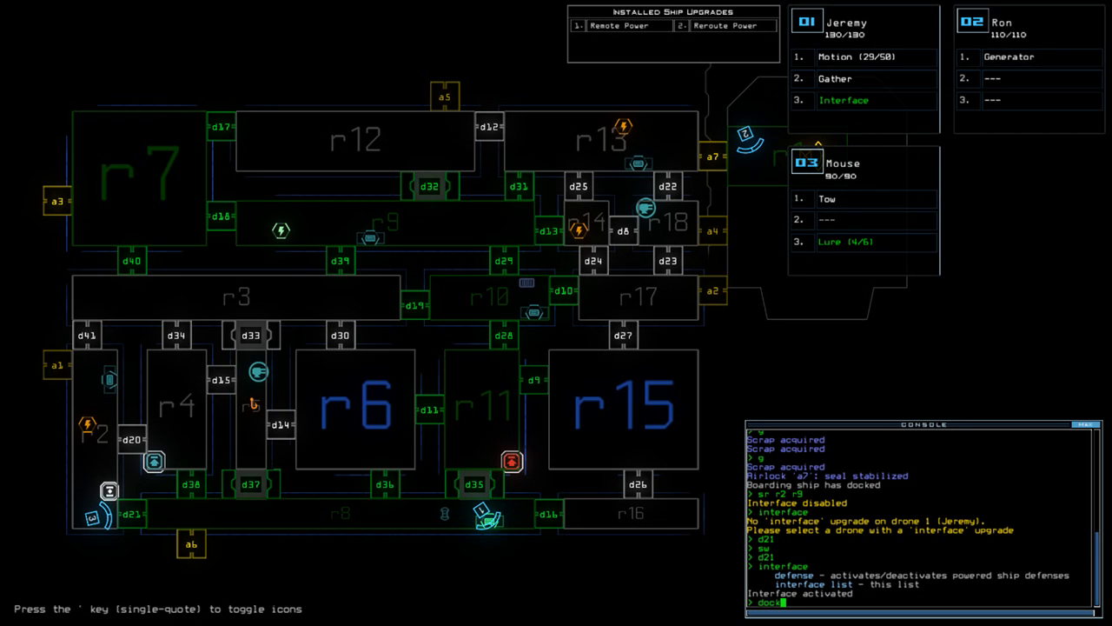
type("a")
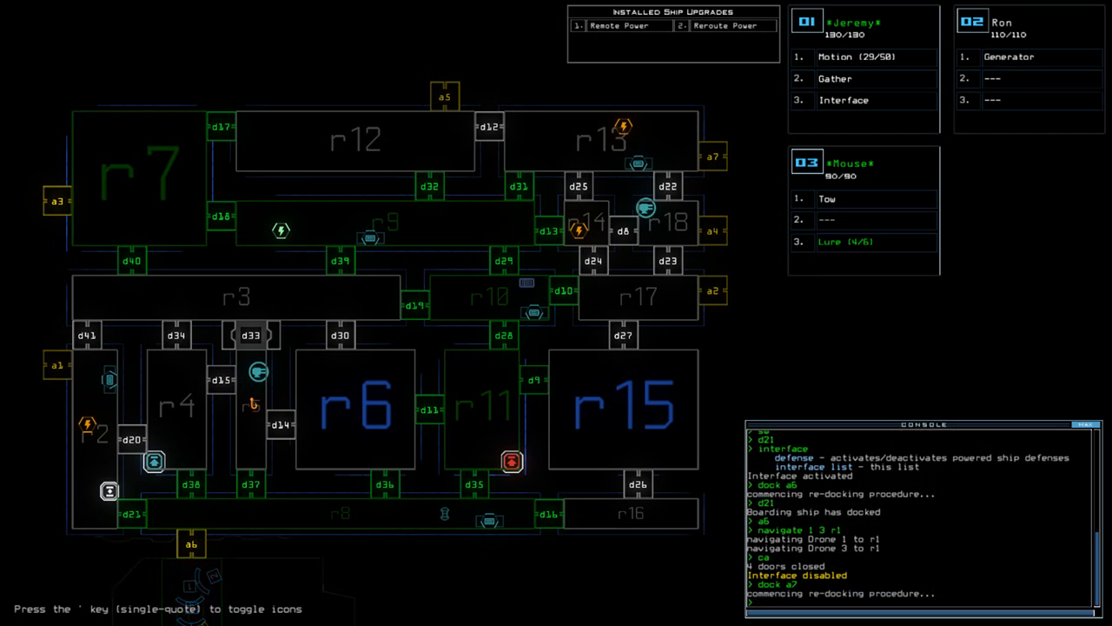
Run 'sr r9', then accept the Daily Challenge Score of 900 to view the leaderboard
type("sr r9")
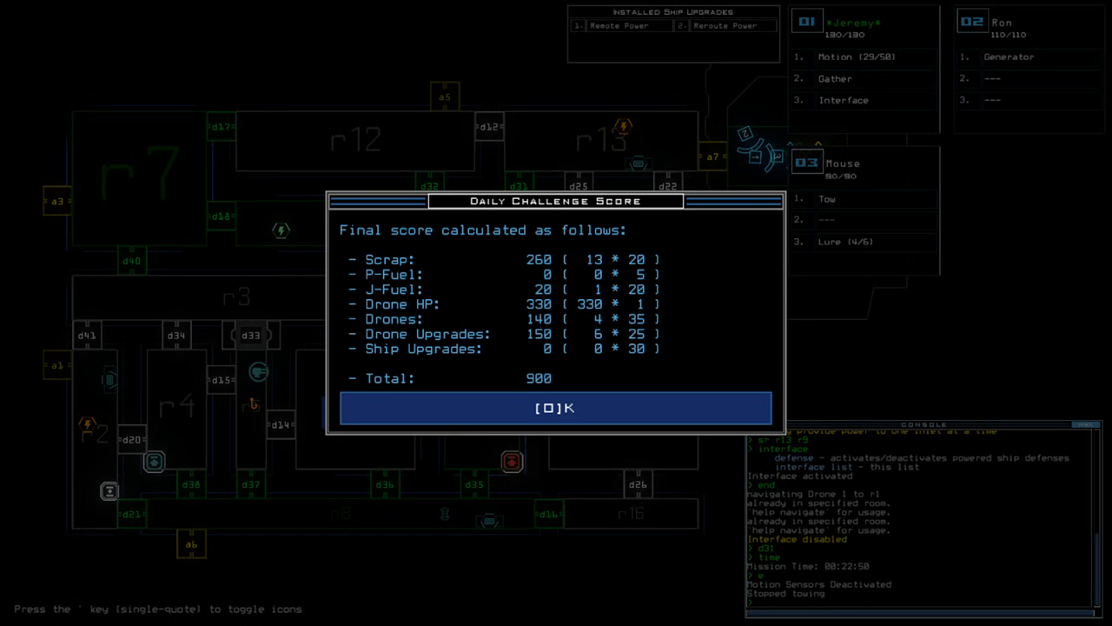
left_click(556, 407)
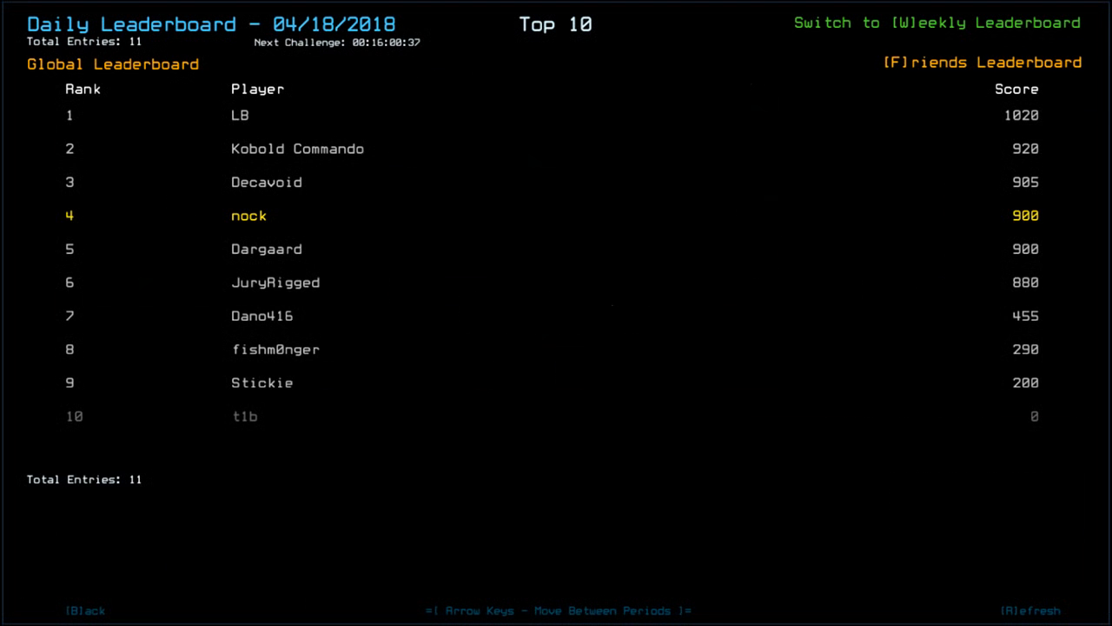